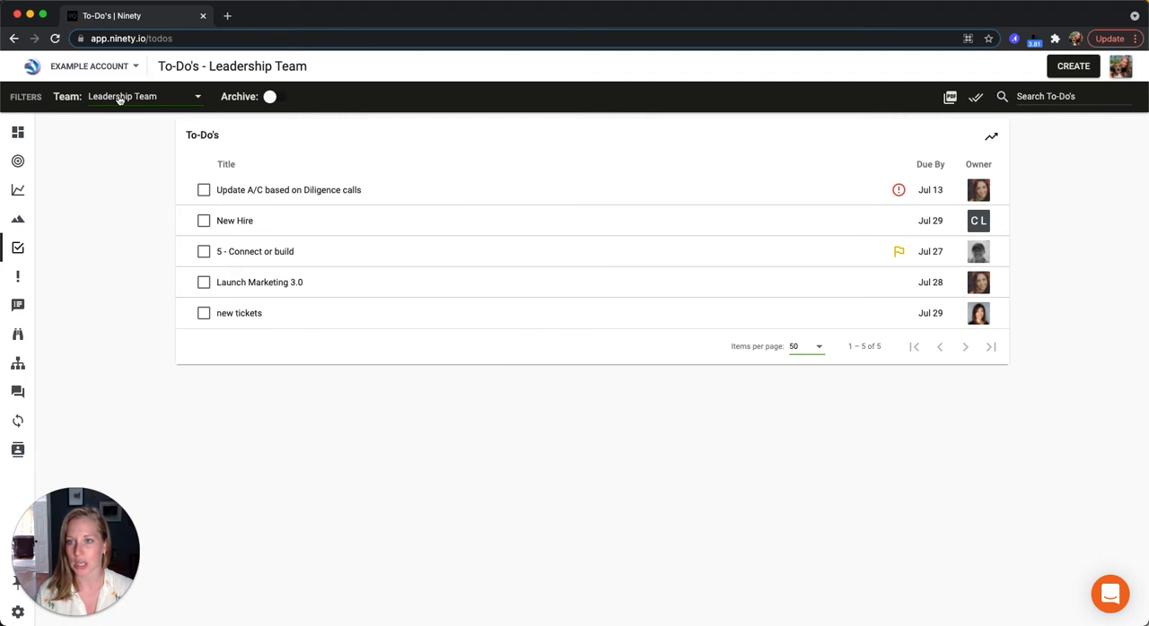
# Step: Keep Leadership Team as the selected team, briefly ticking and unticking Update A/C
pyautogui.click(143, 96)
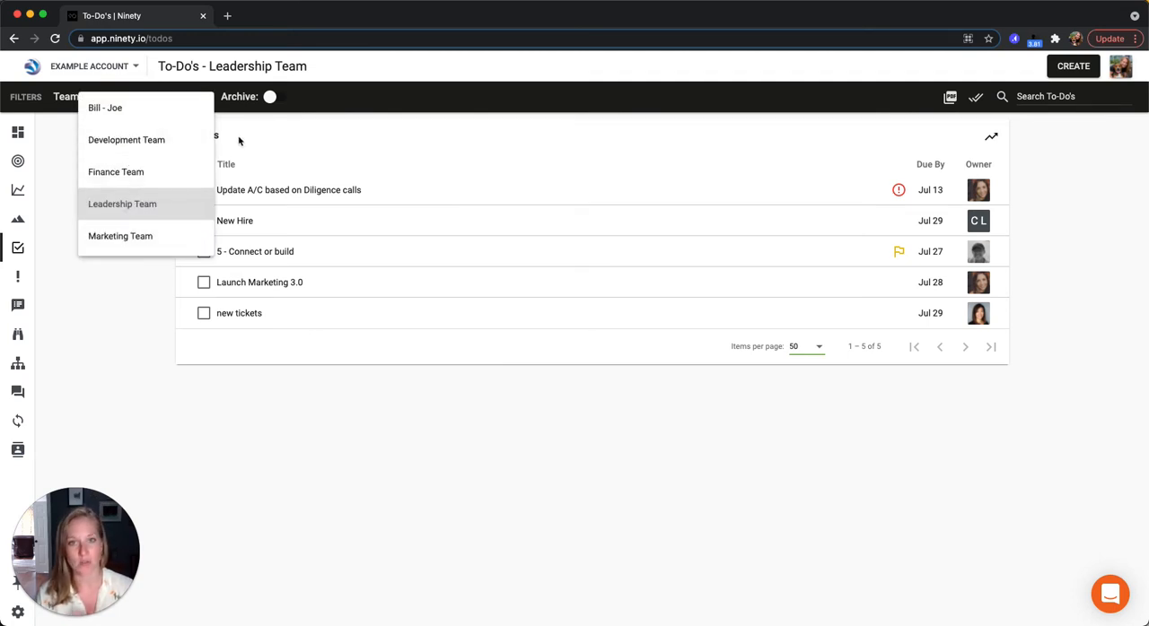
pyautogui.click(122, 204)
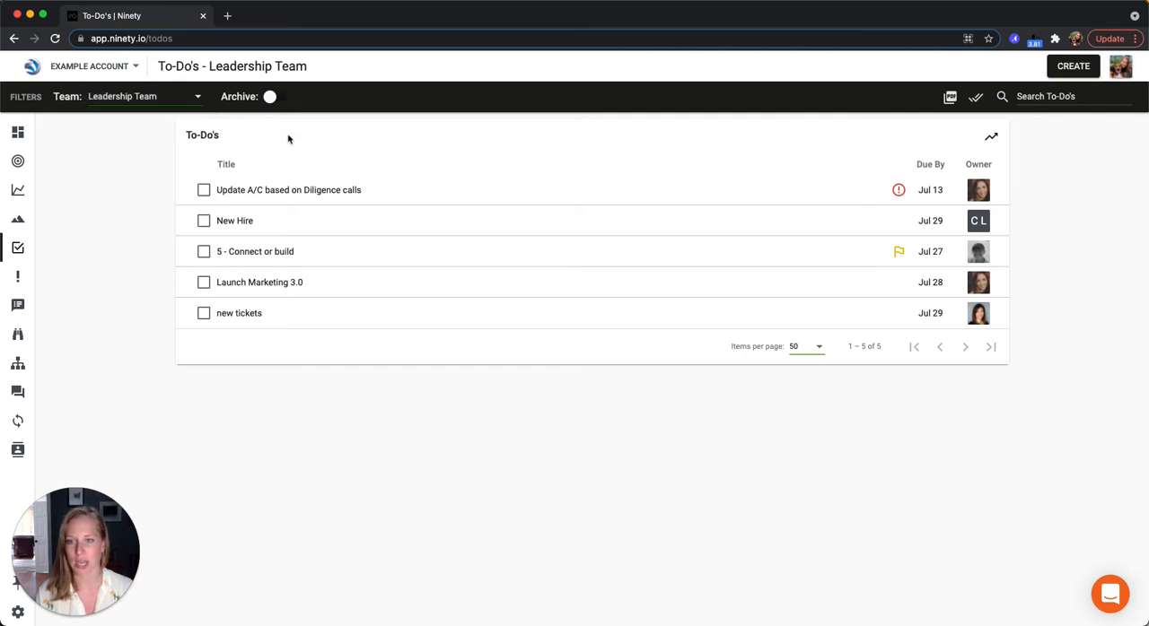
pyautogui.moveTo(254, 189)
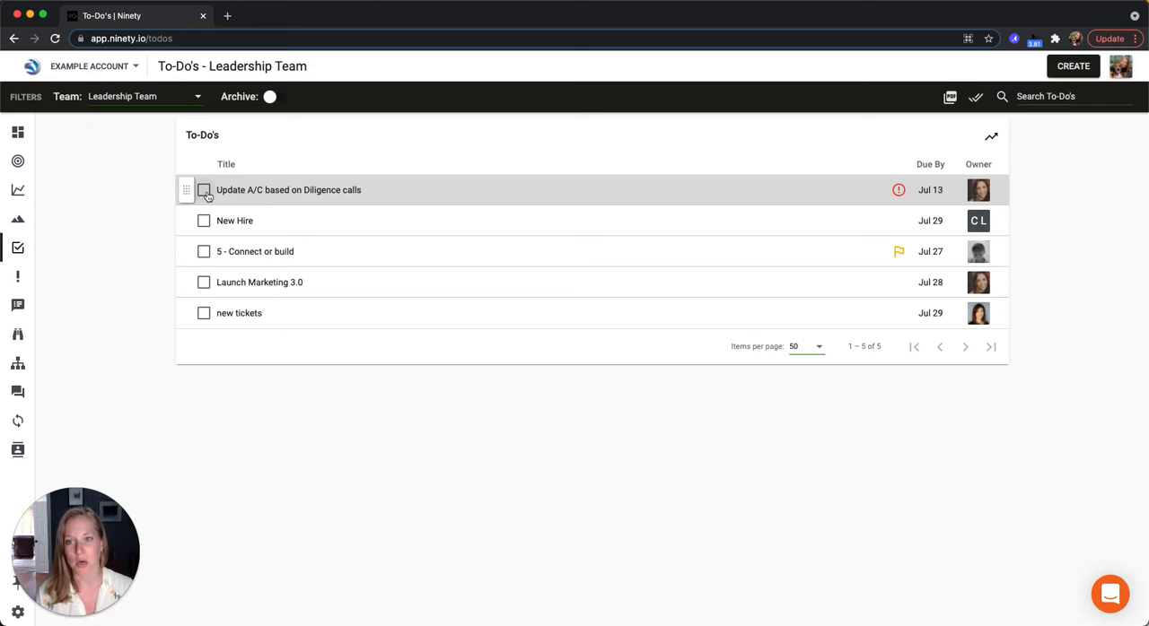
pyautogui.click(204, 190)
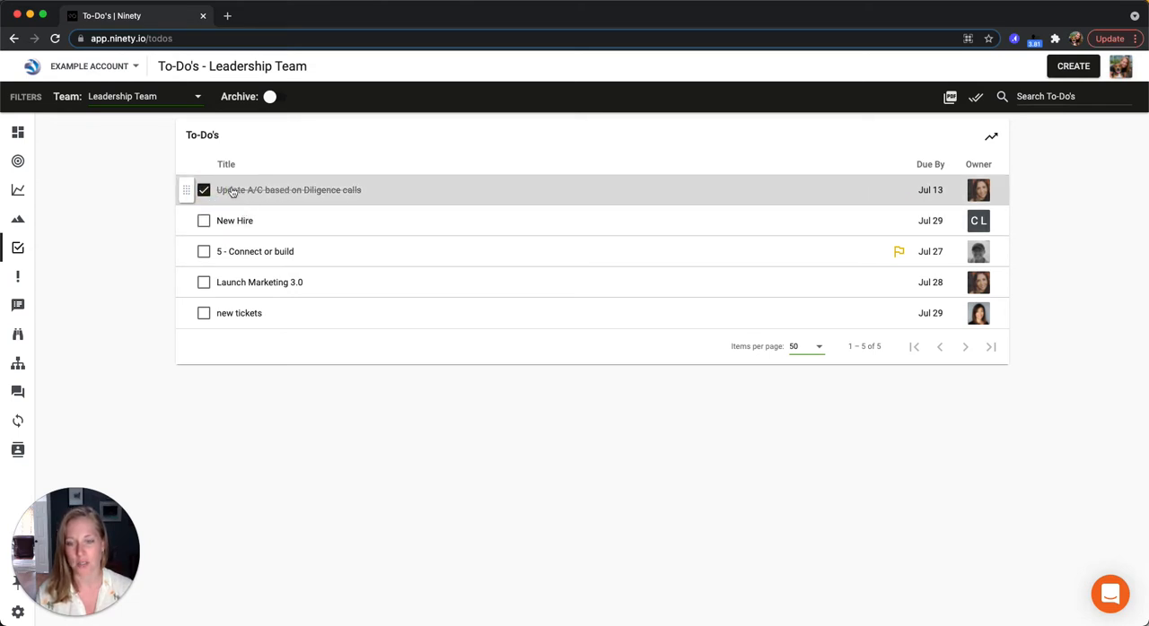
pyautogui.click(204, 189)
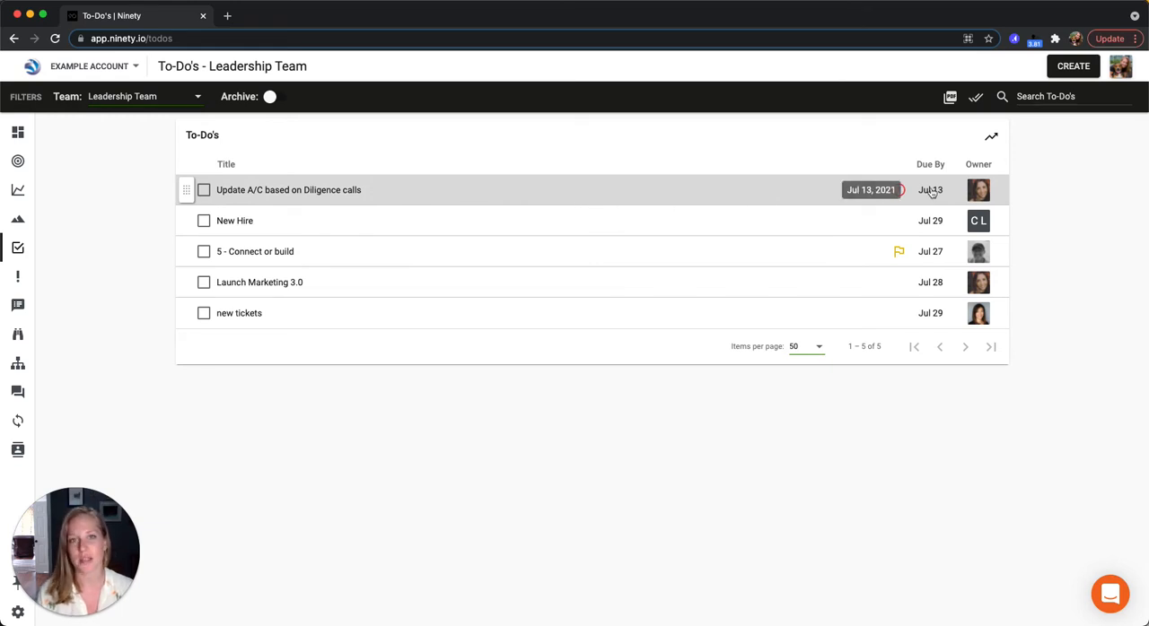
pyautogui.moveTo(979, 190)
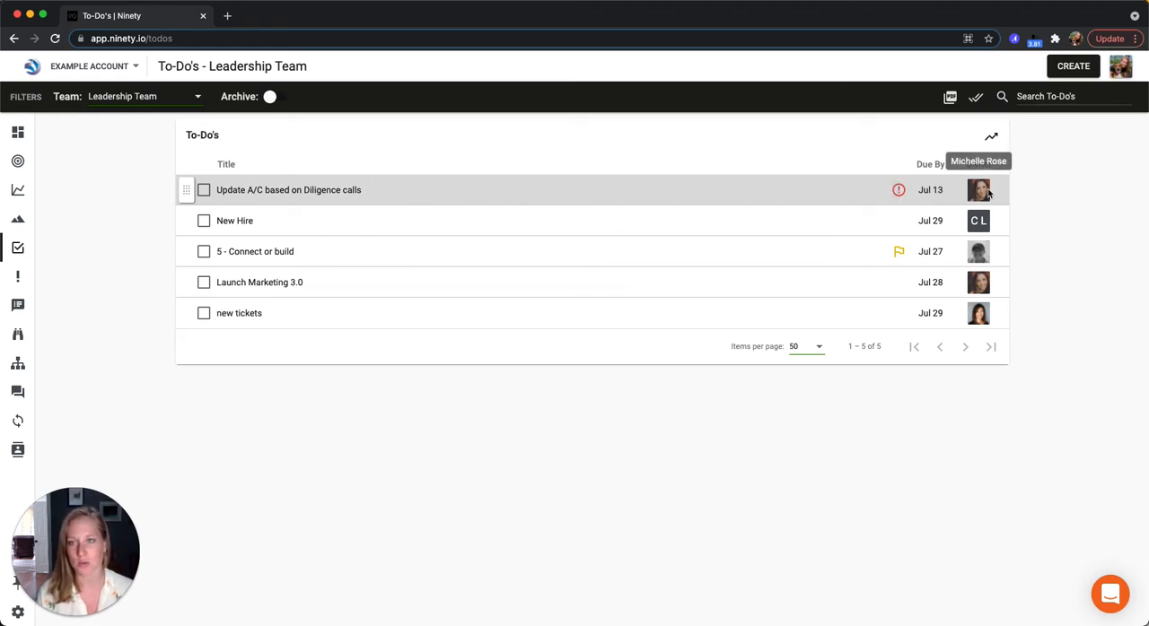
pyautogui.moveTo(909, 184)
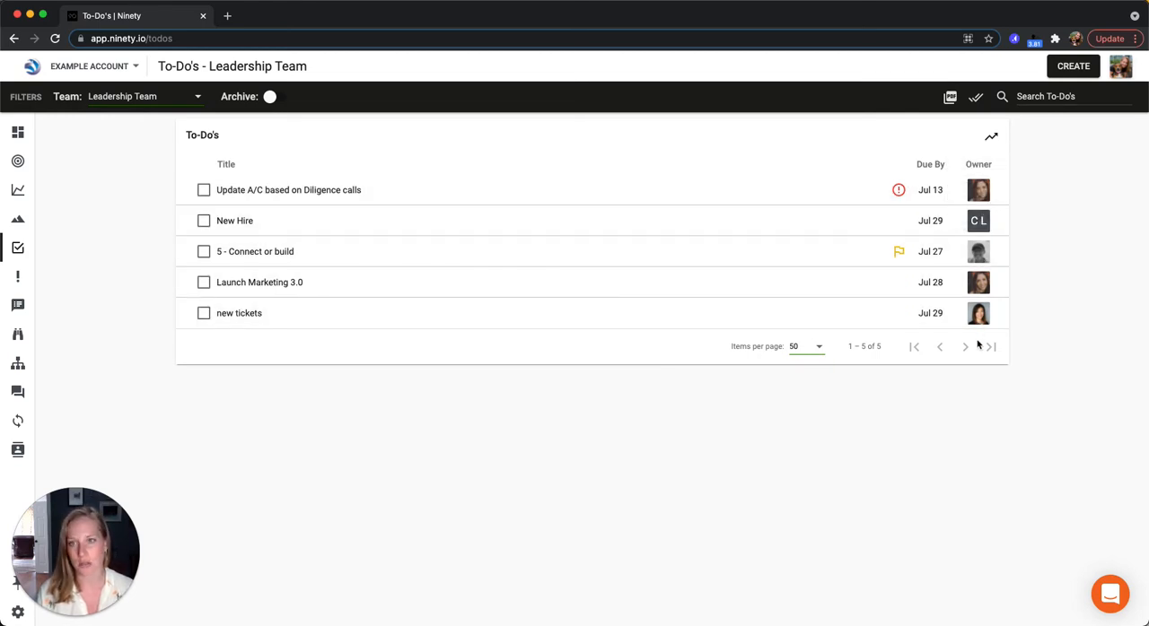
pyautogui.moveTo(425, 340)
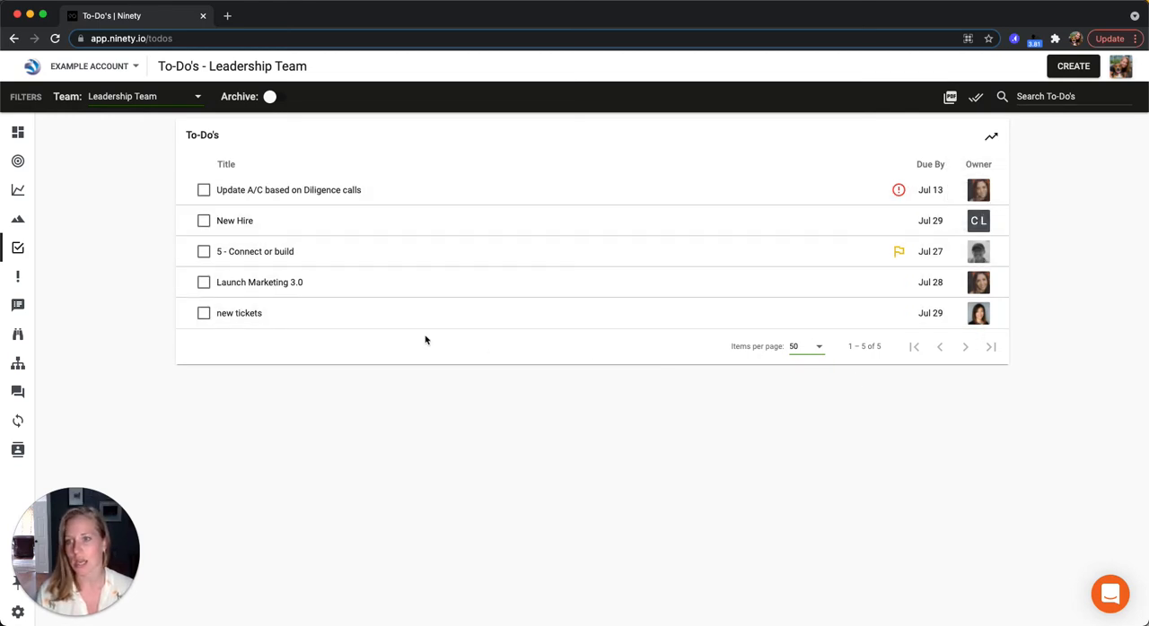
pyautogui.moveTo(52, 205)
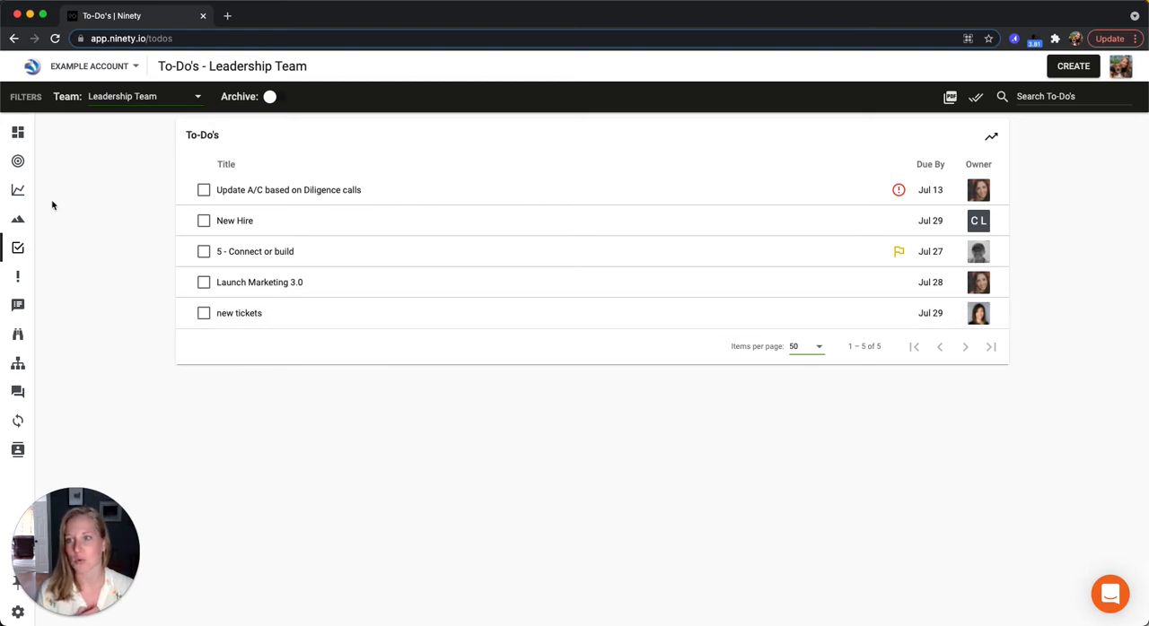
# Step: Visit My 90, return to the to-dos, and sort them by Due By ascending
pyautogui.click(46, 161)
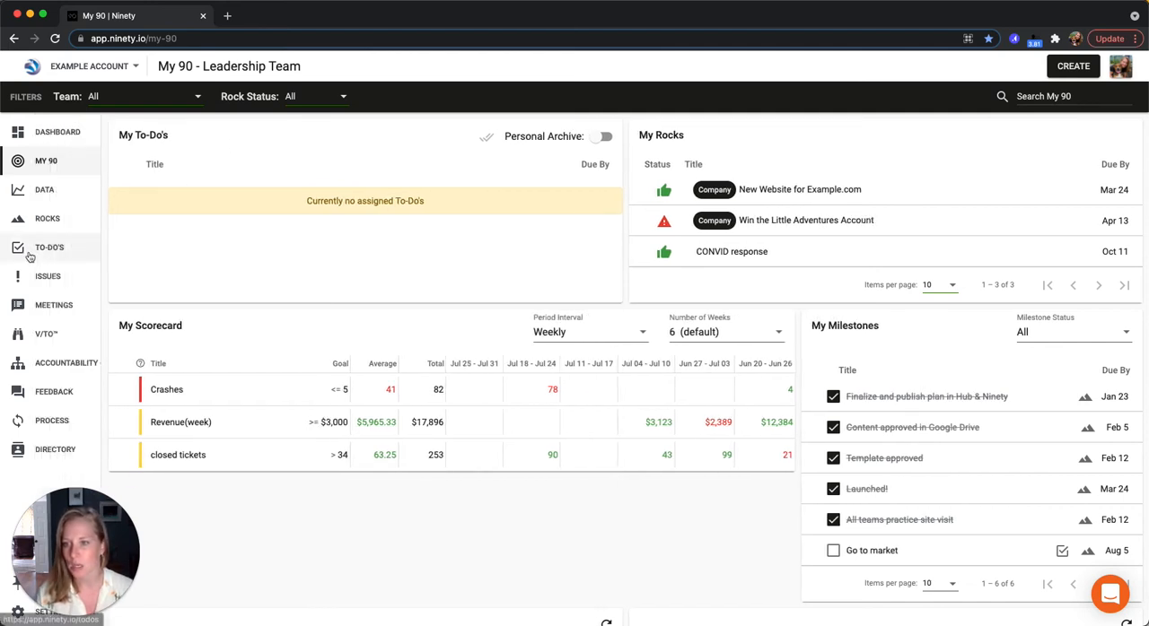
pyautogui.click(48, 247)
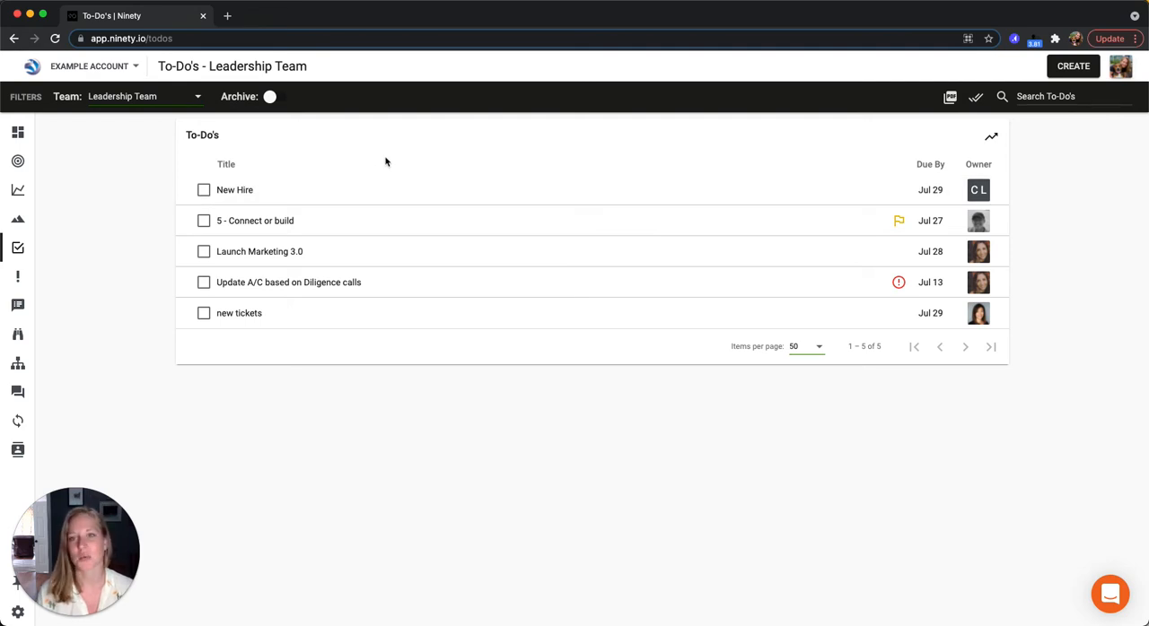
pyautogui.click(924, 164)
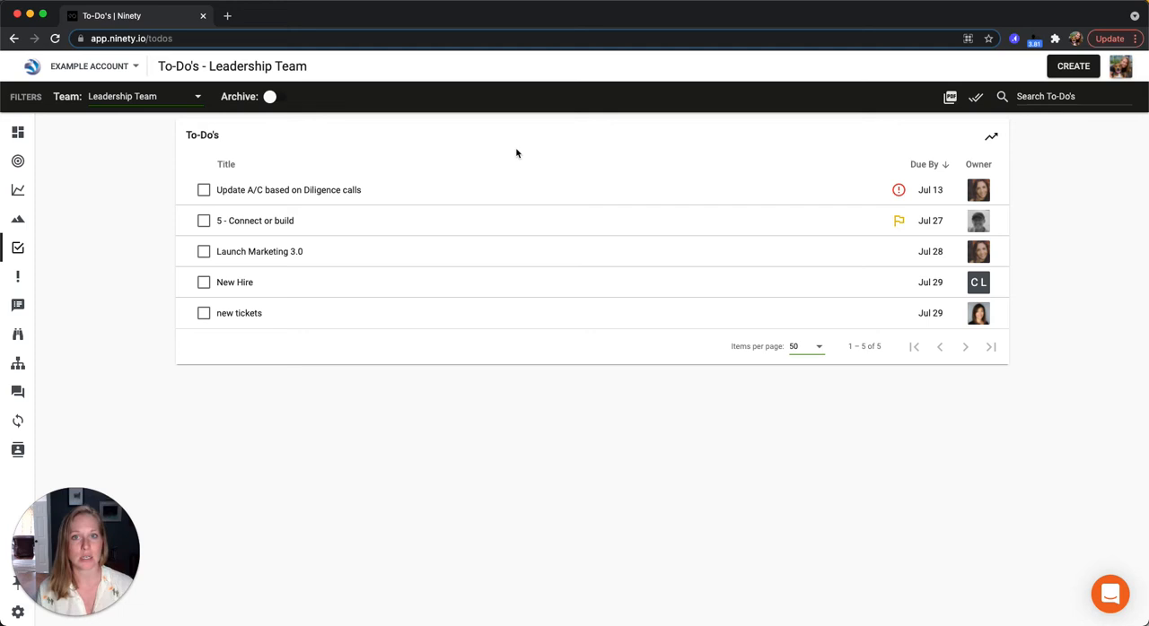
pyautogui.moveTo(323, 164)
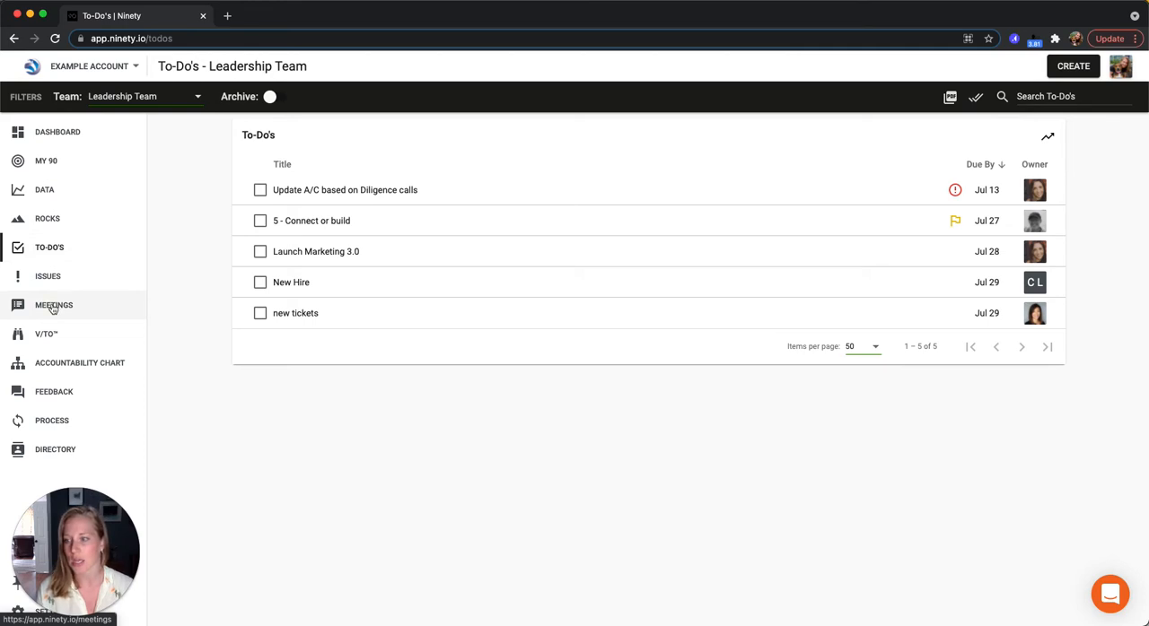
# Step: Start a Leadership Team Level 10 meeting and jump to its To-Do section
pyautogui.click(53, 305)
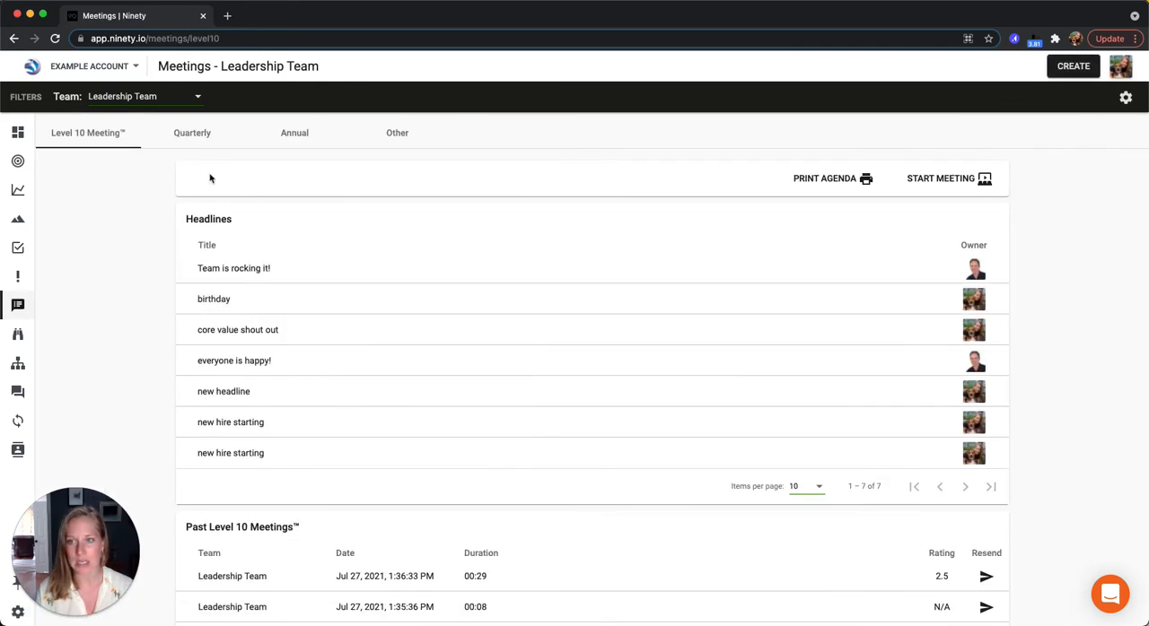
pyautogui.click(940, 178)
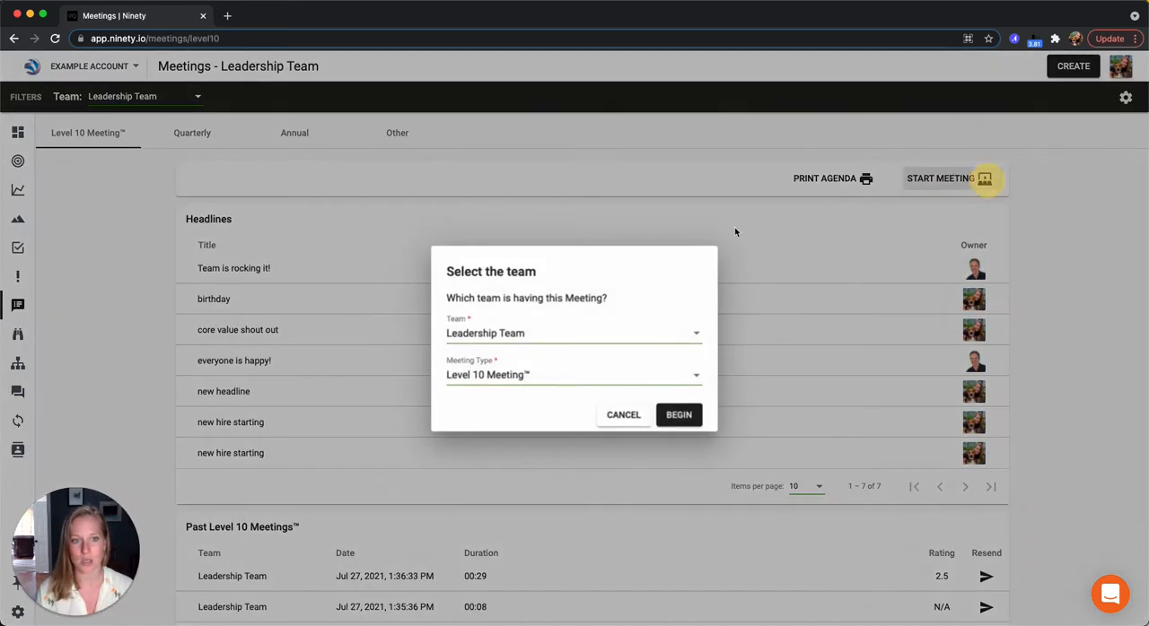
pyautogui.click(678, 415)
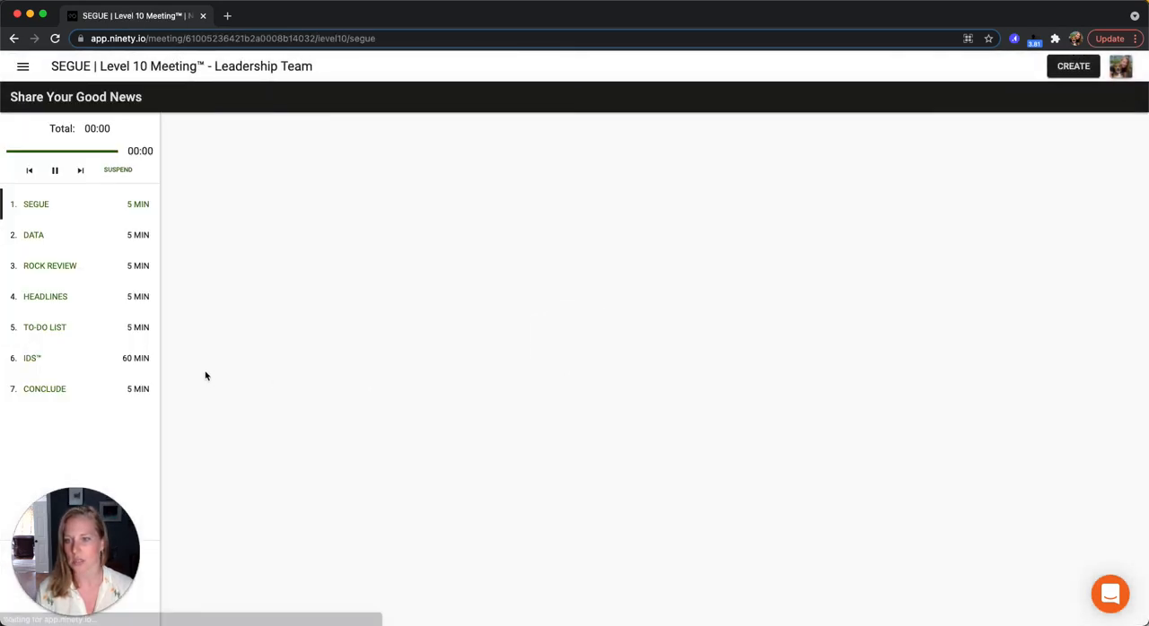
pyautogui.click(44, 326)
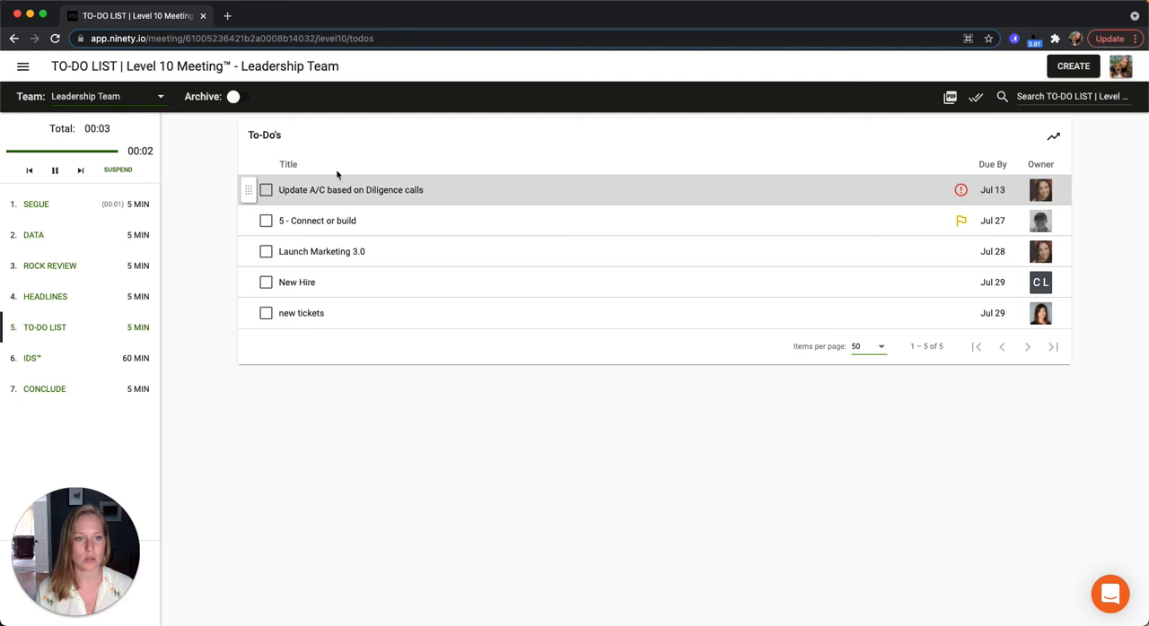
# Step: Check off 'Update A/C based on Diligence calls' and '5 - Connect or build'
pyautogui.click(266, 189)
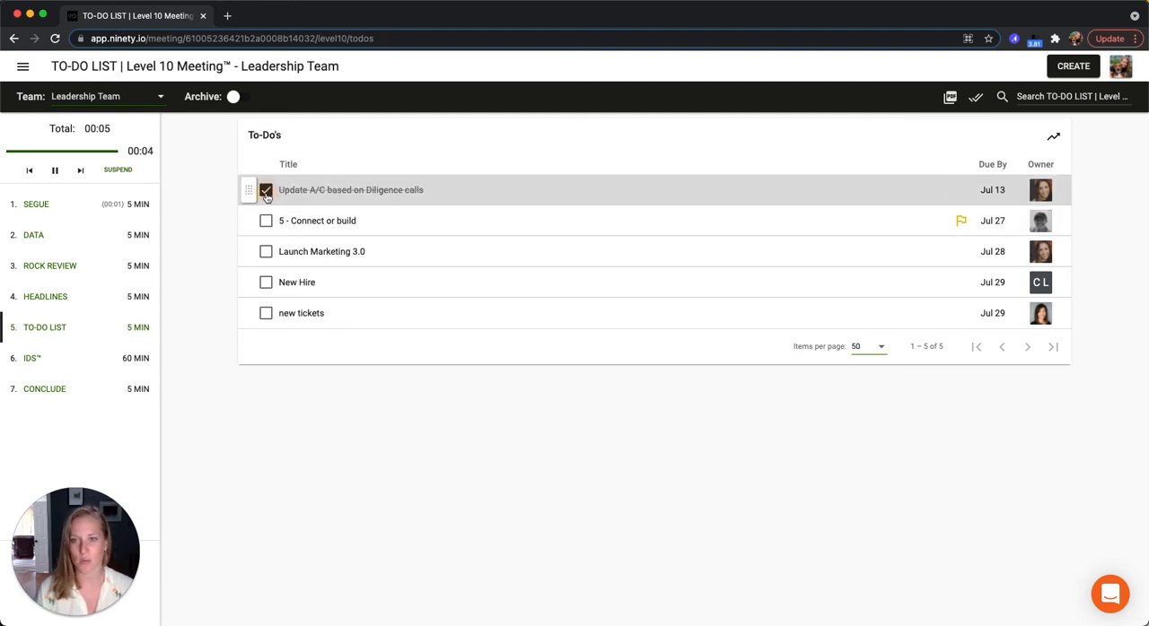
pyautogui.click(265, 190)
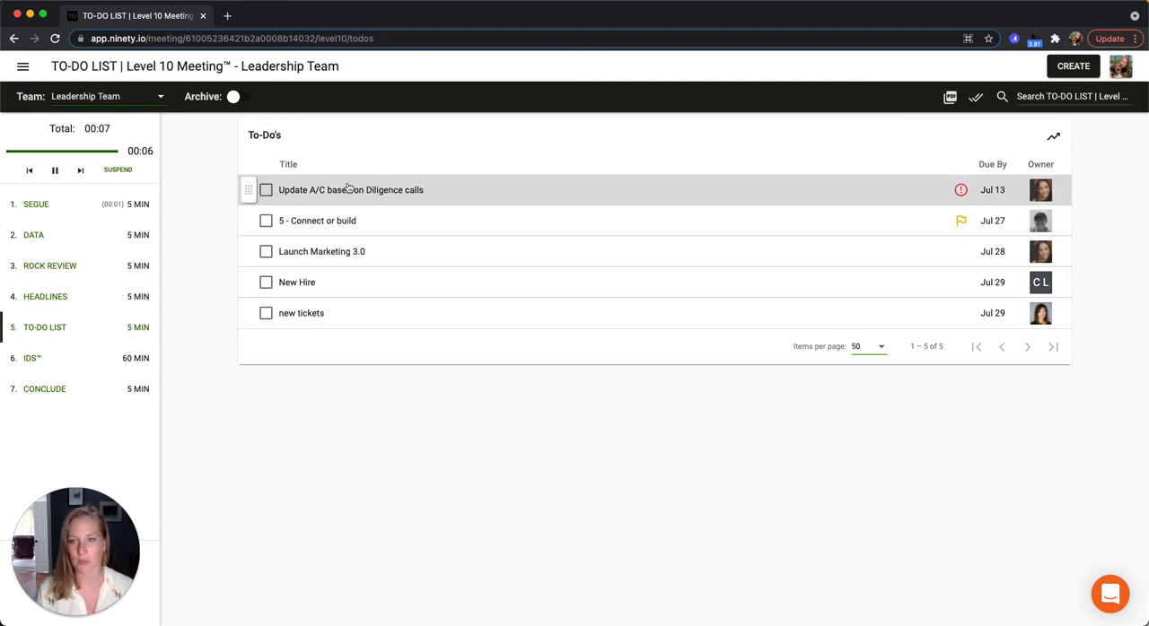
pyautogui.click(266, 189)
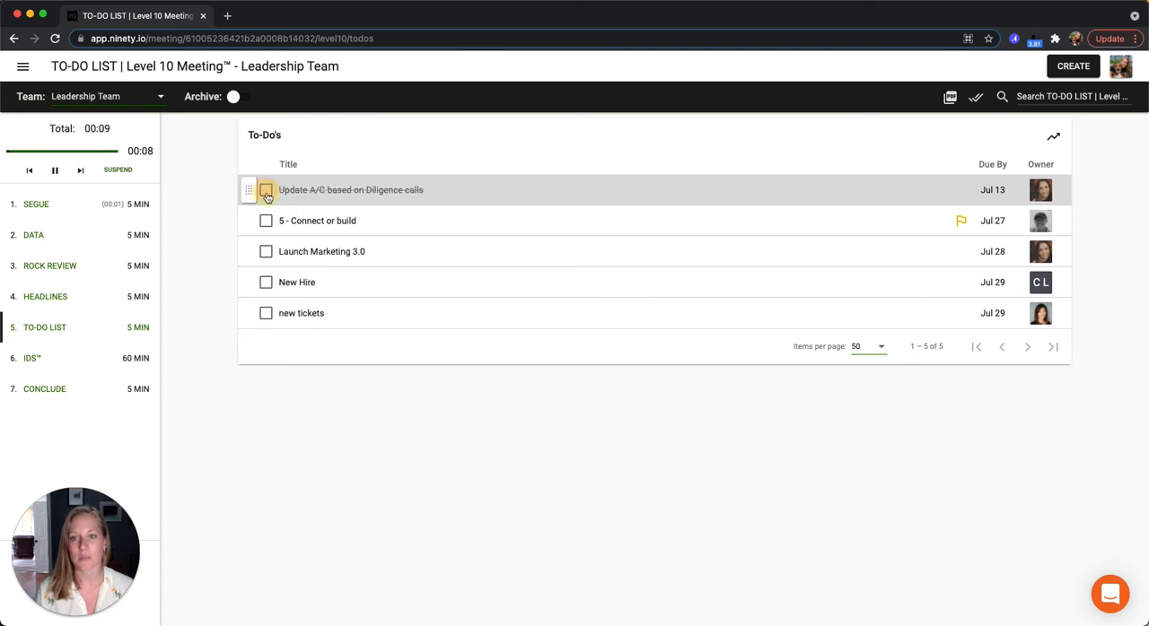
pyautogui.click(266, 189)
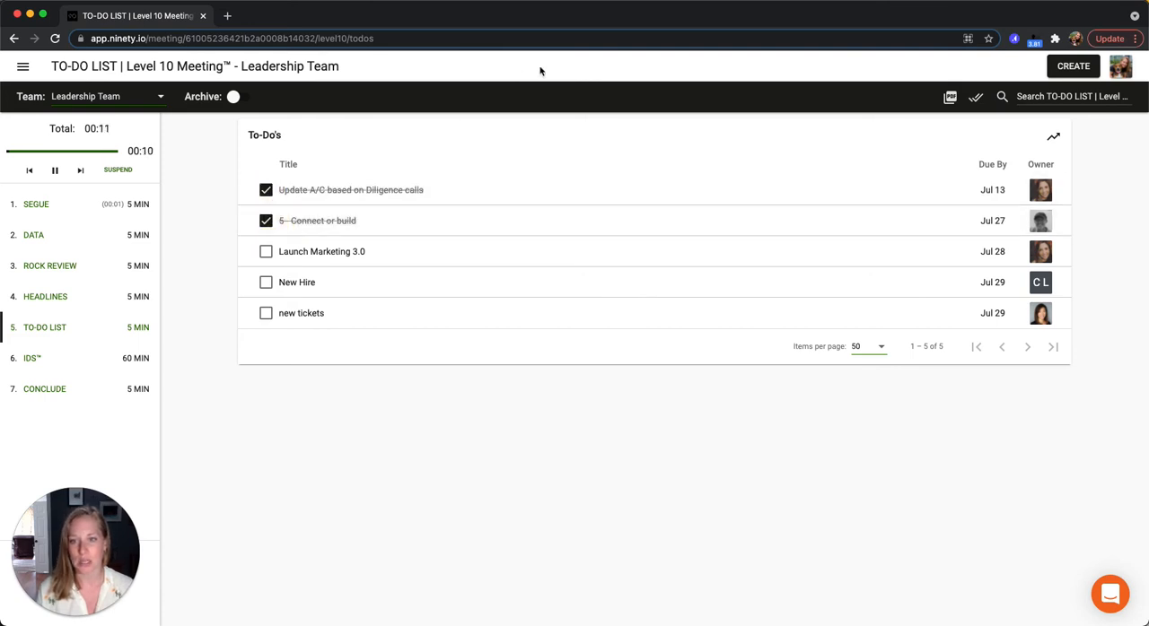
pyautogui.moveTo(552, 113)
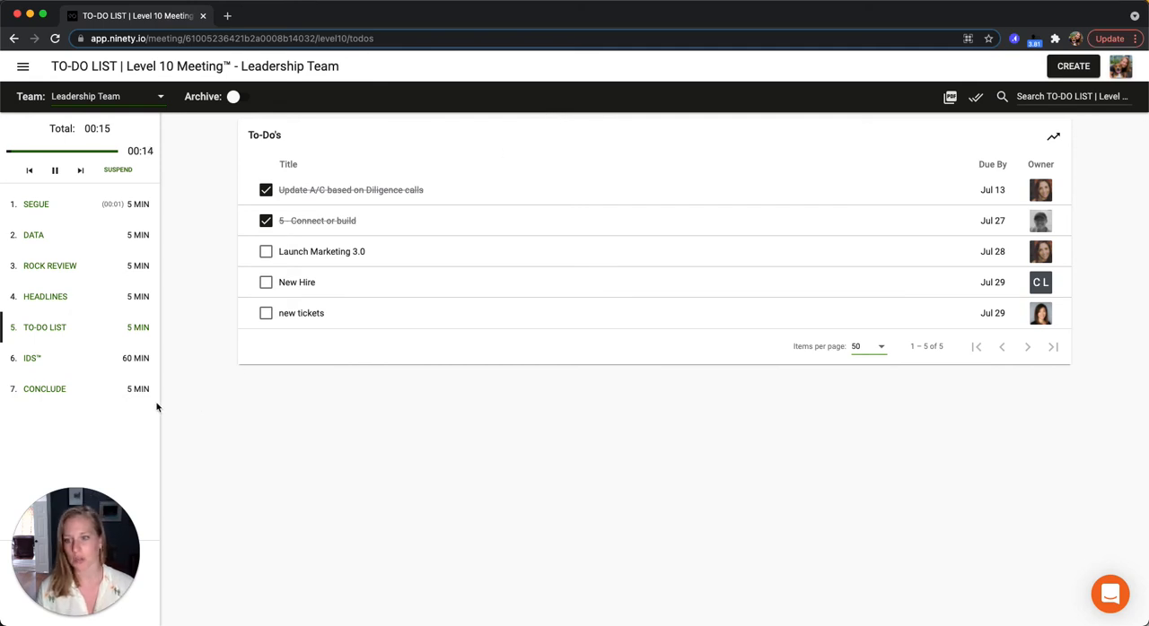
pyautogui.moveTo(327, 391)
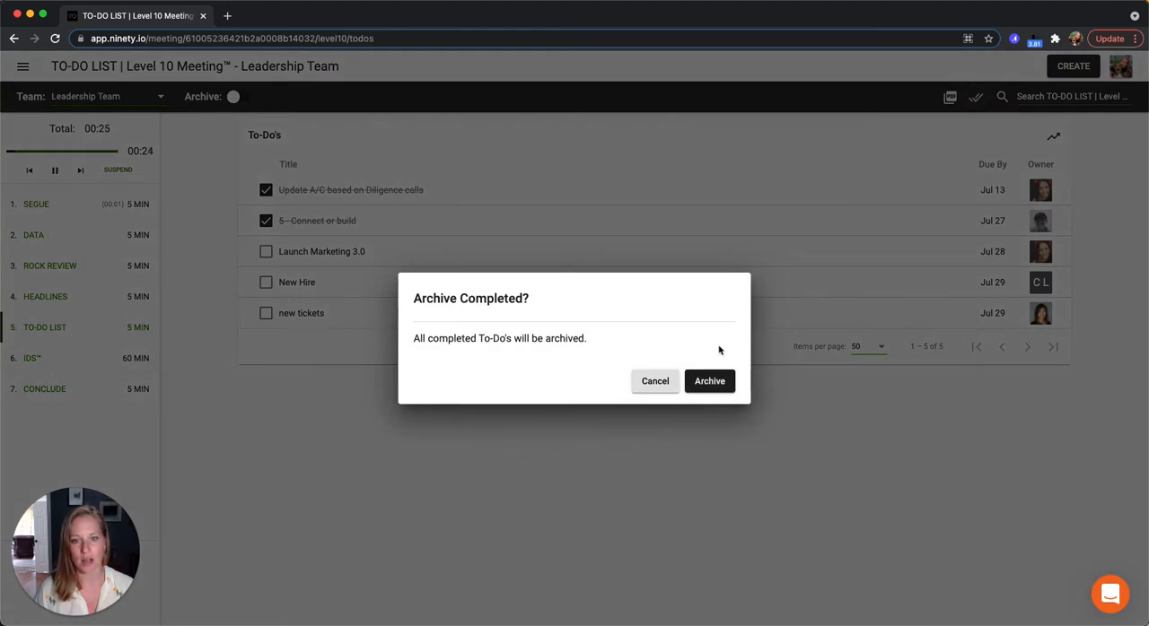
# Step: Confirm archiving the completed to-dos and open the Launch Marketing 3.0 details
pyautogui.click(709, 380)
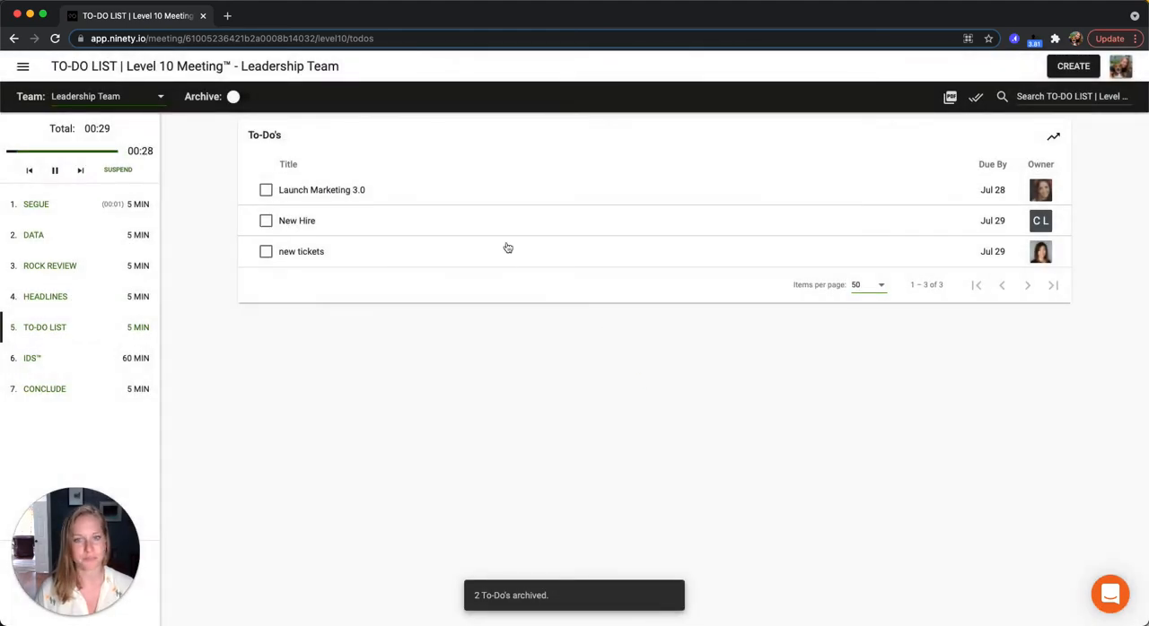
pyautogui.click(321, 189)
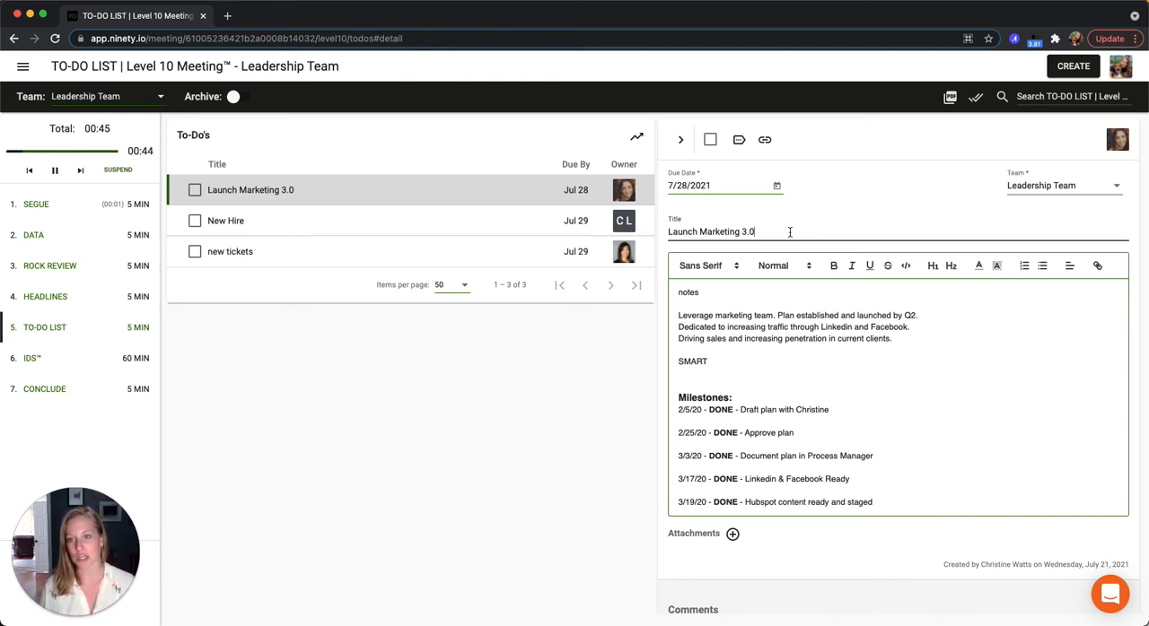
pyautogui.moveTo(81, 358)
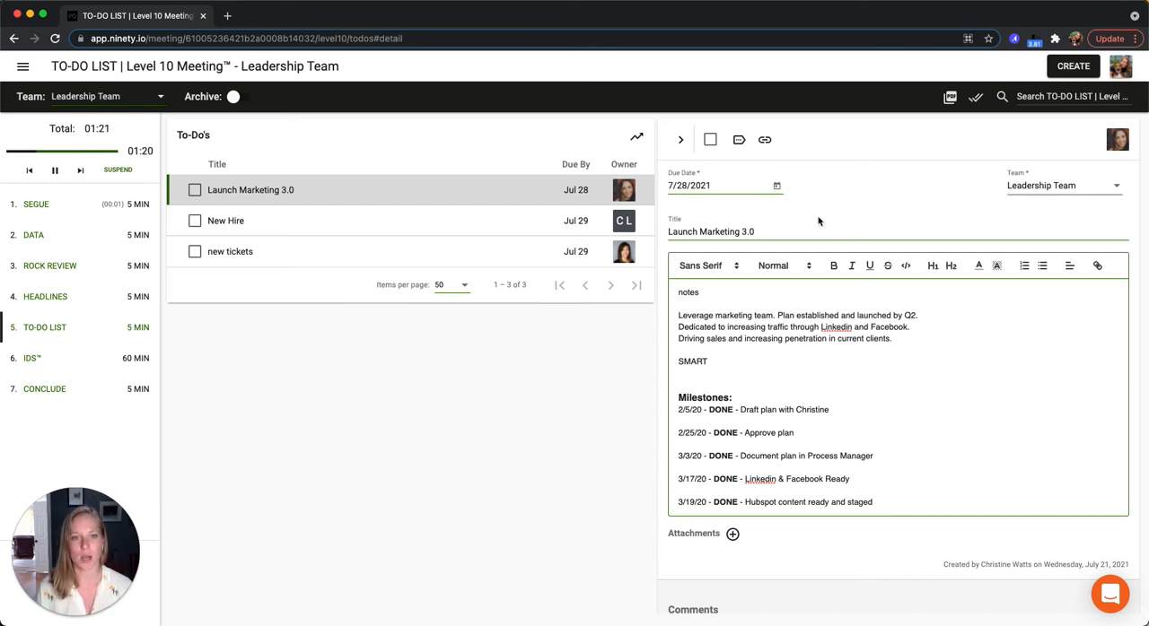
pyautogui.click(1063, 186)
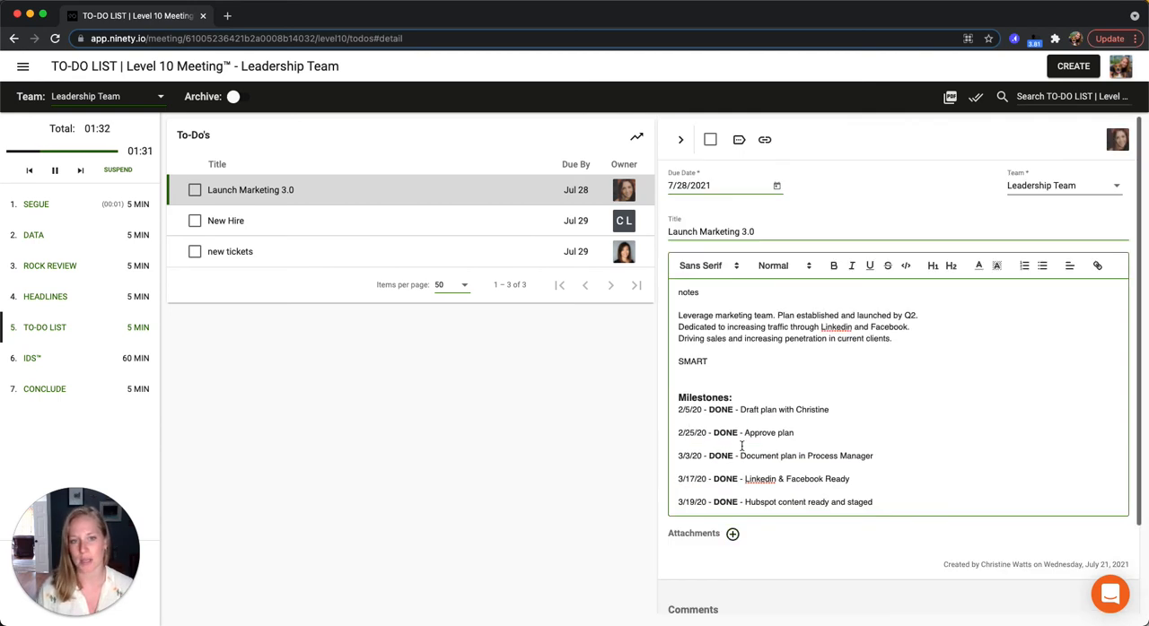
pyautogui.click(680, 139)
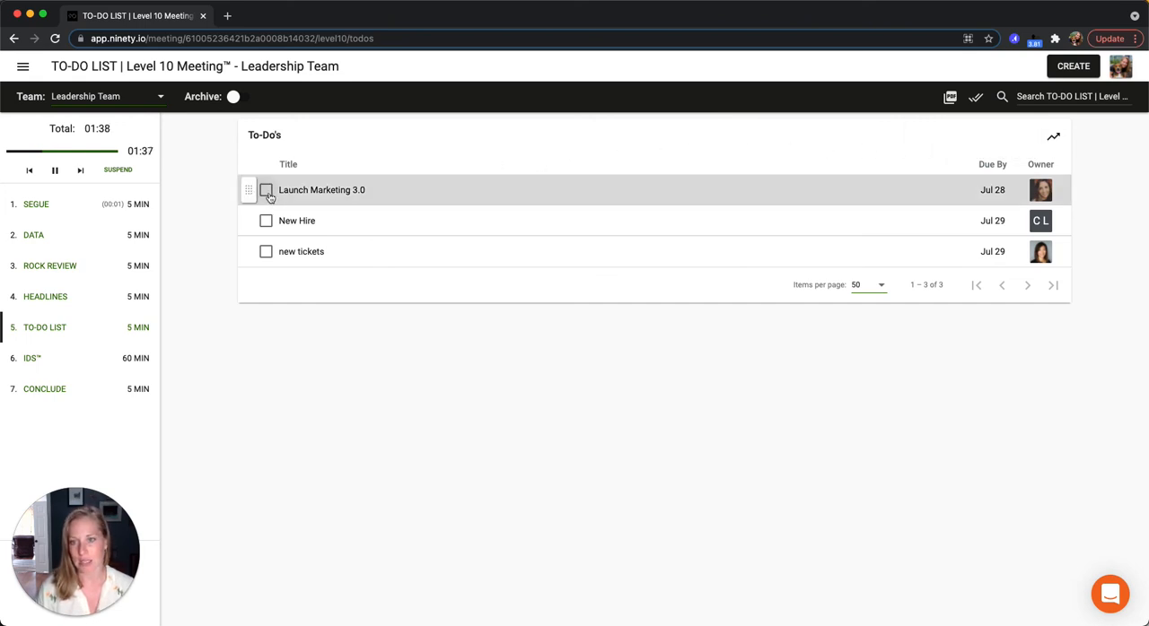
# Step: Check off Launch Marketing 3.0 in the meeting to-do list
pyautogui.click(265, 189)
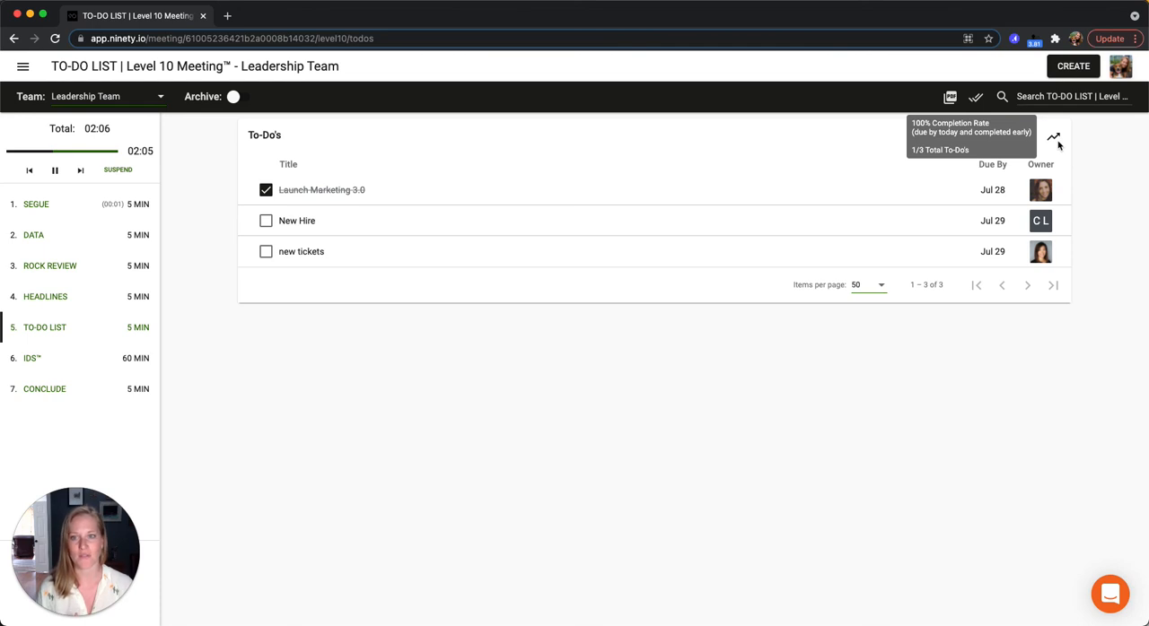
pyautogui.moveTo(367, 150)
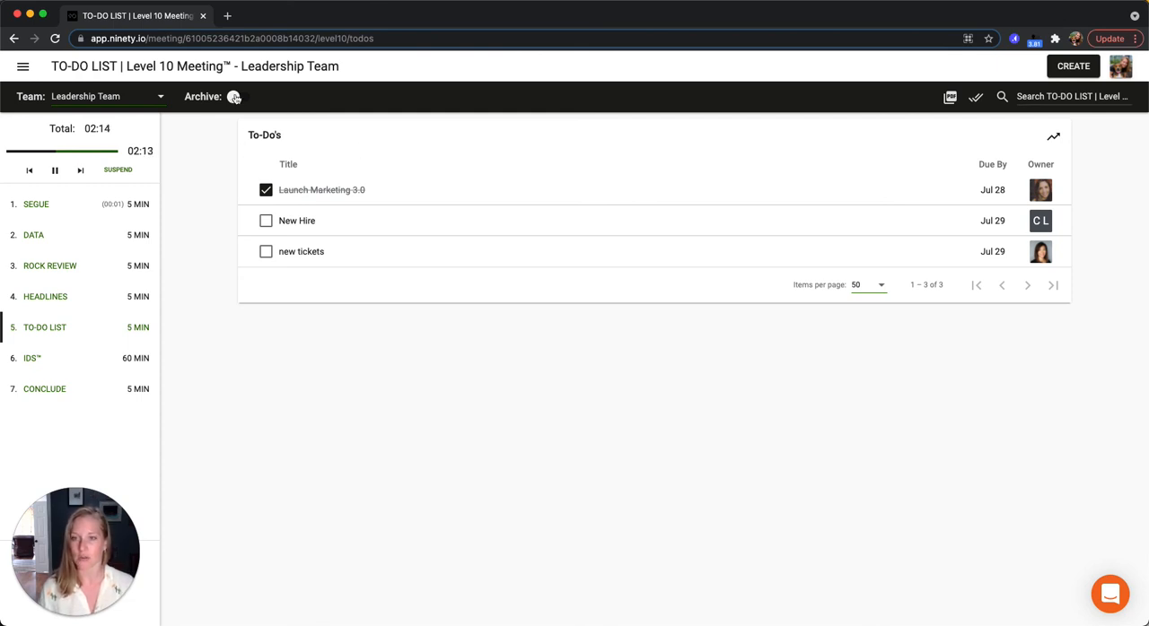
# Step: Browse archived to-dos with the Archive toggle, switch it off, then open help chat
pyautogui.click(234, 96)
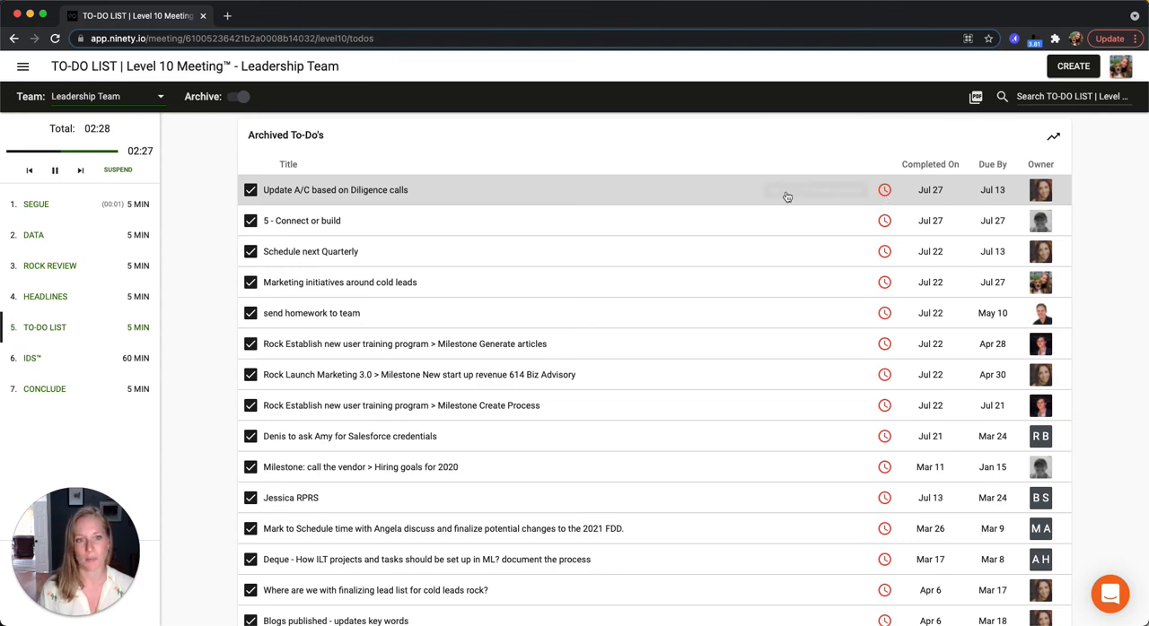
pyautogui.click(335, 190)
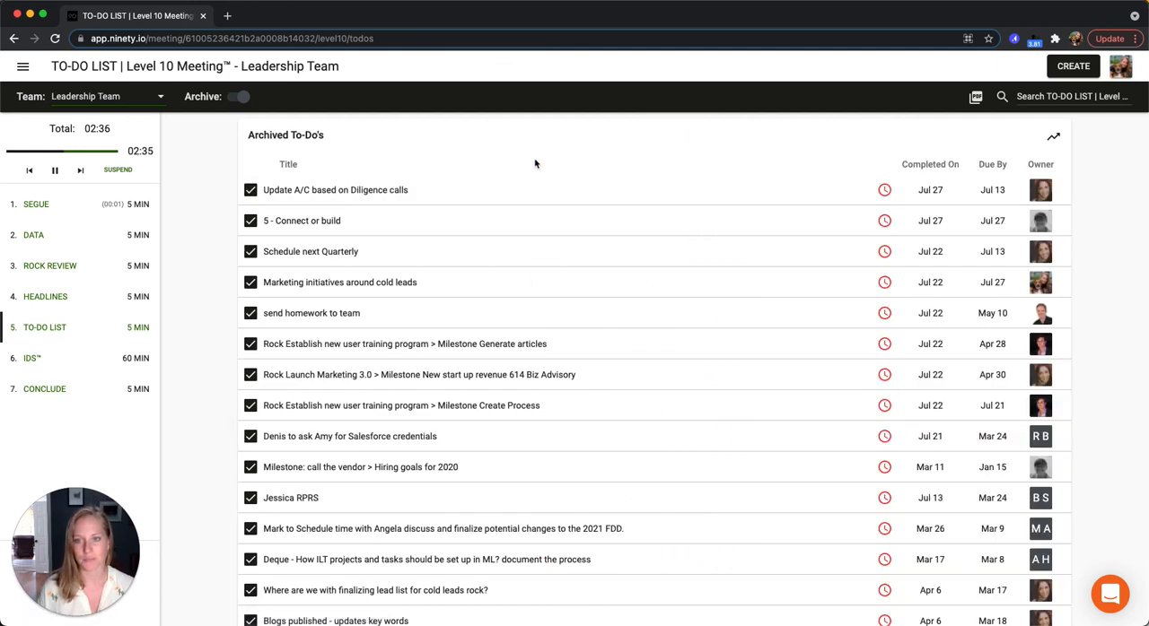
pyautogui.click(235, 96)
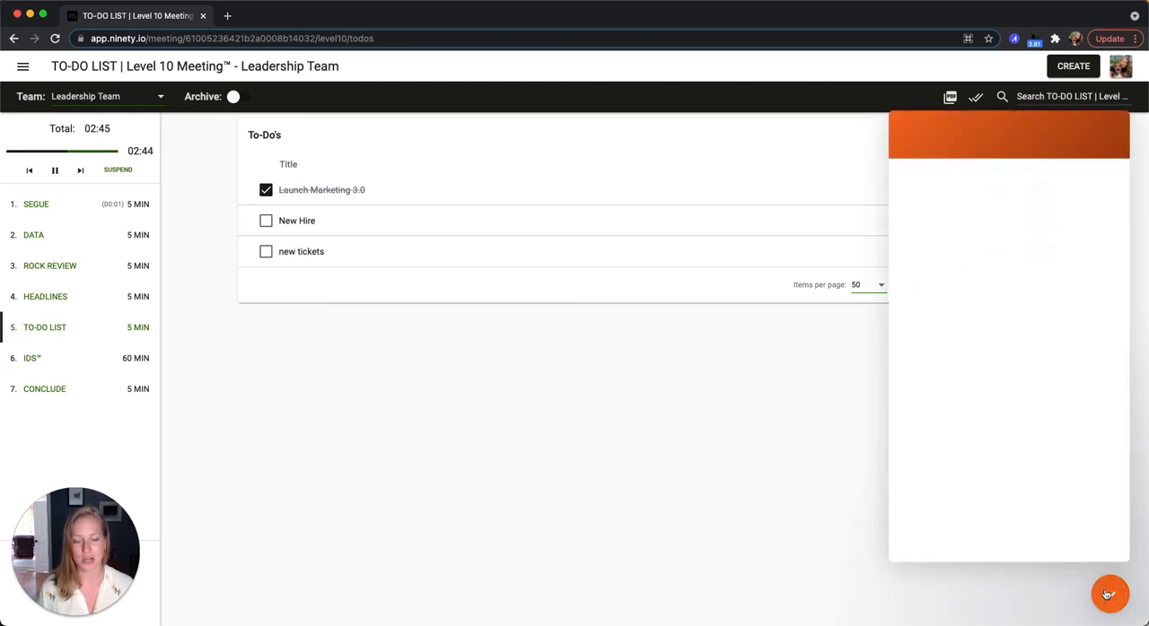
pyautogui.click(1110, 594)
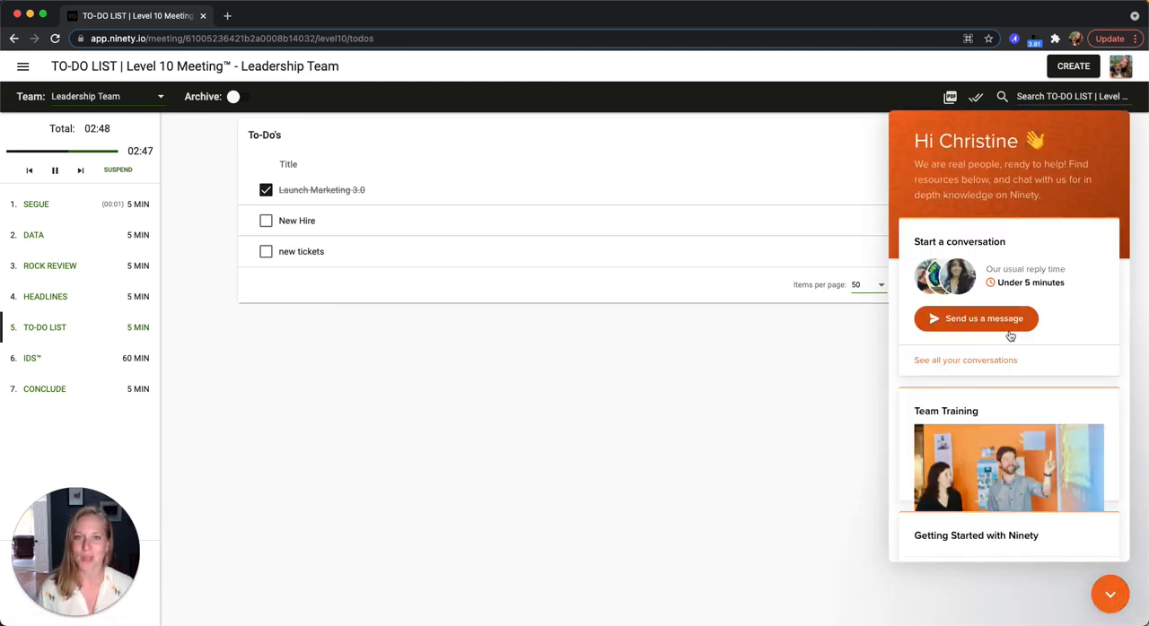